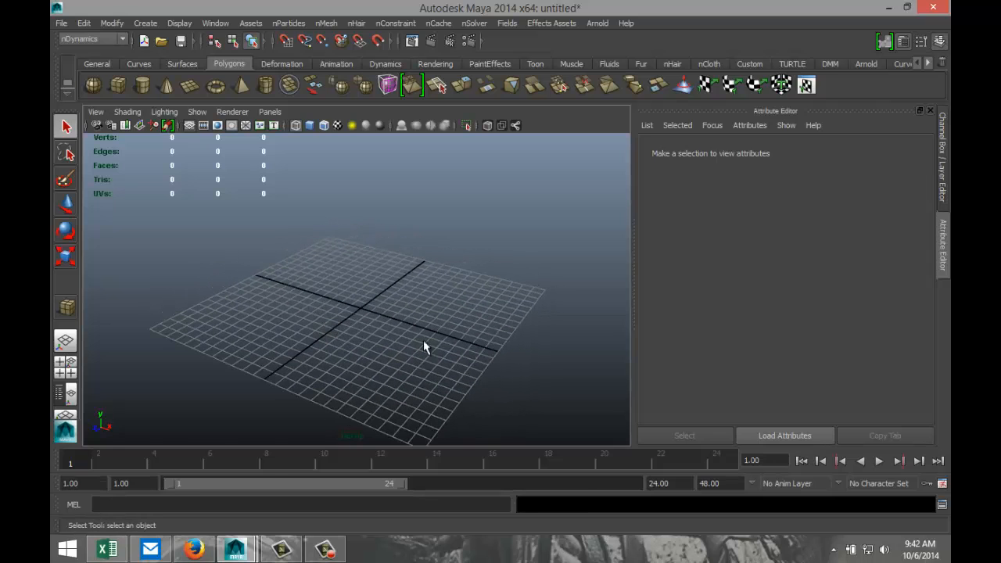
- Place a polygon sphere raised above the centre of the grid and deselect it
{"action": "left_click_drag", "start_coordinate": [438, 352], "coordinate": [419, 338]}
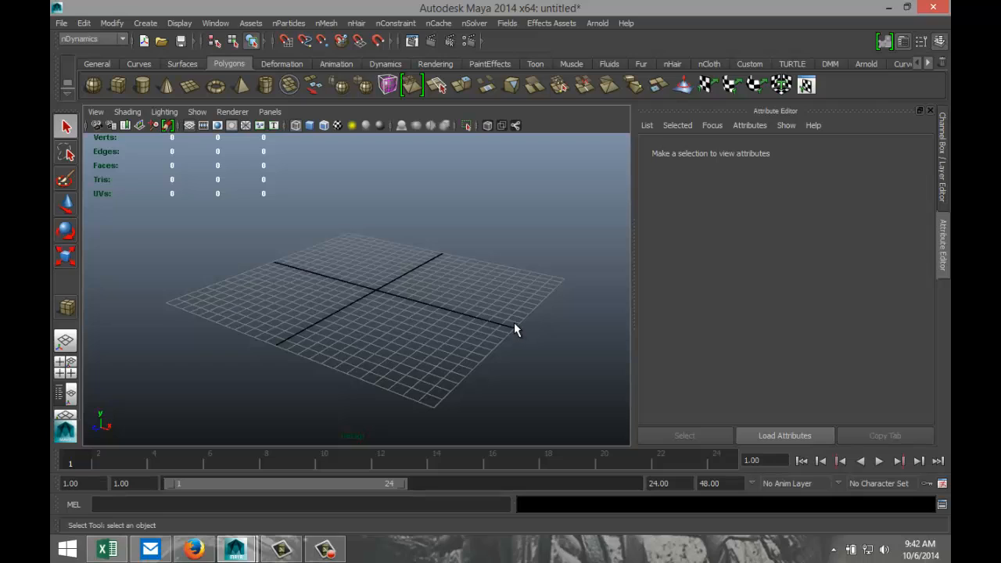
{"action": "mouse_move", "coordinate": [419, 306]}
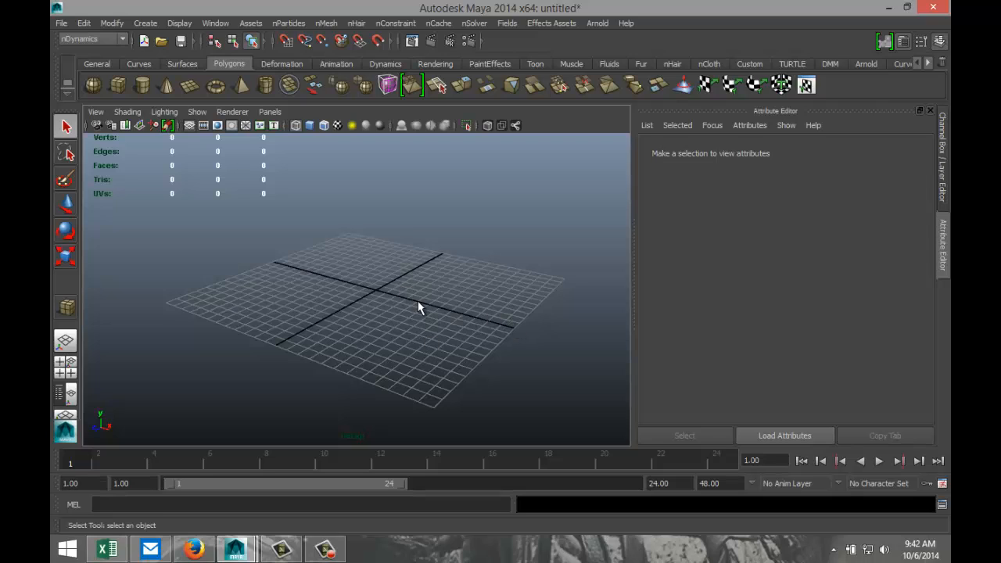
{"action": "mouse_move", "coordinate": [441, 322]}
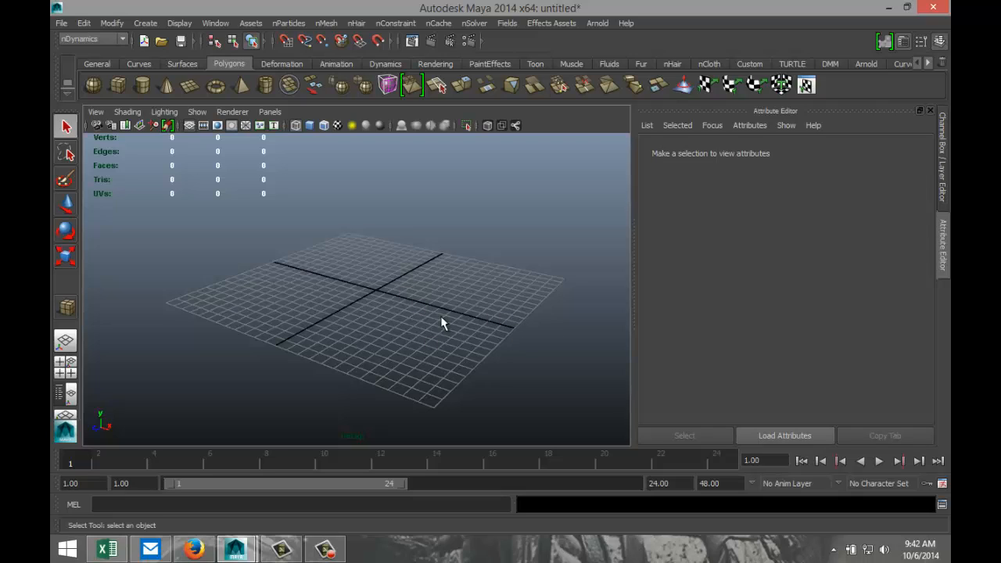
{"action": "mouse_move", "coordinate": [450, 336]}
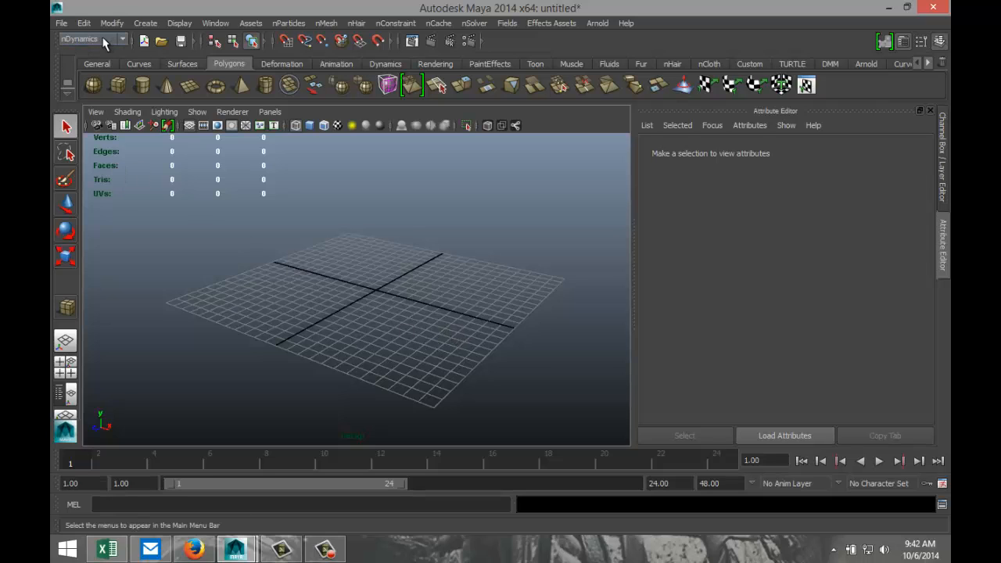
{"action": "left_click", "coordinate": [507, 24]}
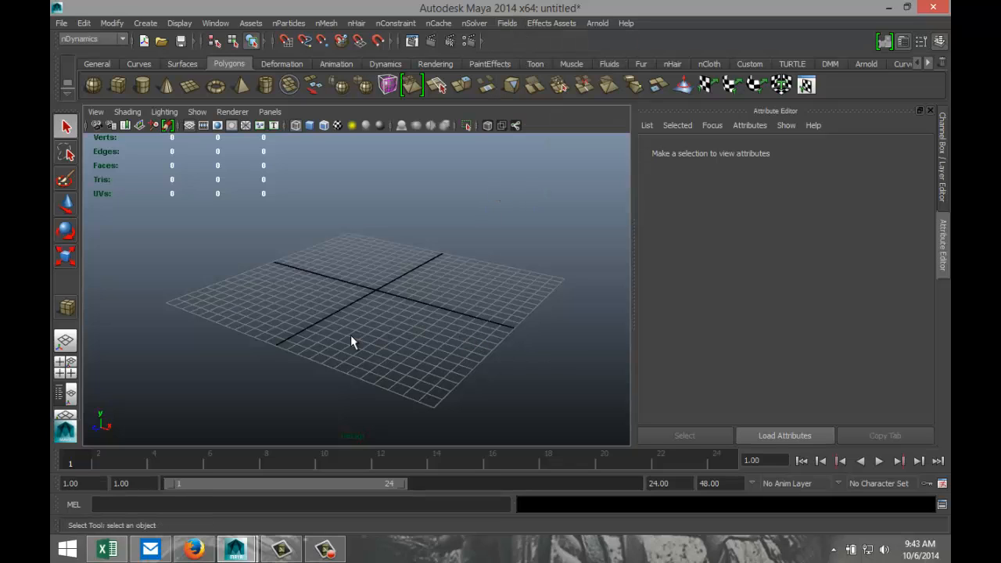
{"action": "mouse_move", "coordinate": [352, 343]}
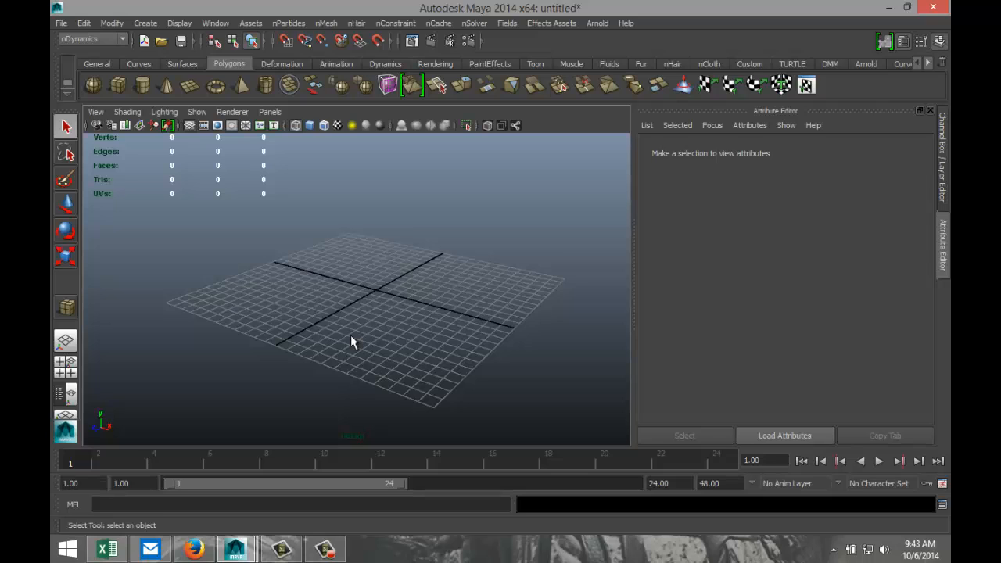
{"action": "mouse_move", "coordinate": [68, 132]}
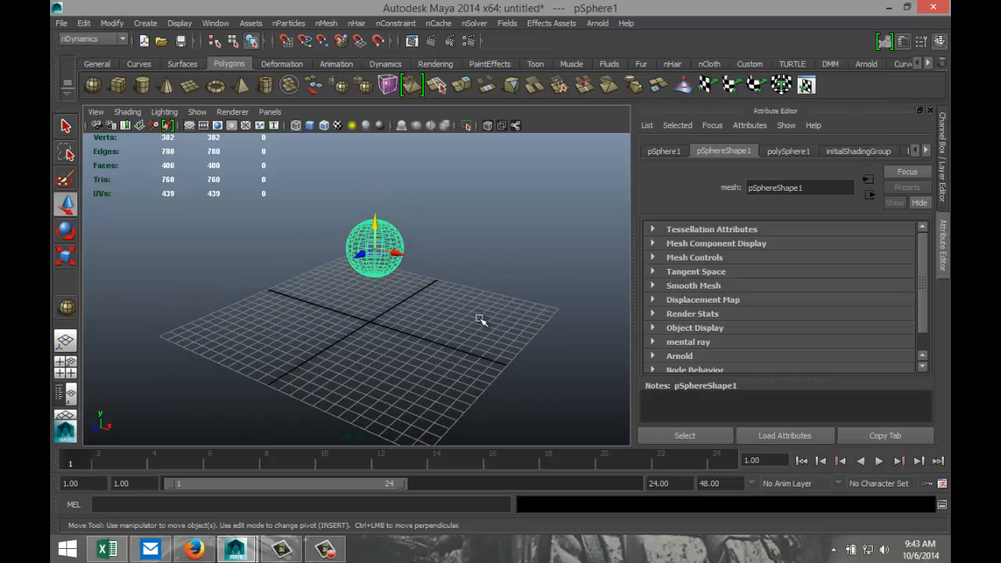
{"action": "left_click_drag", "start_coordinate": [481, 321], "coordinate": [485, 327]}
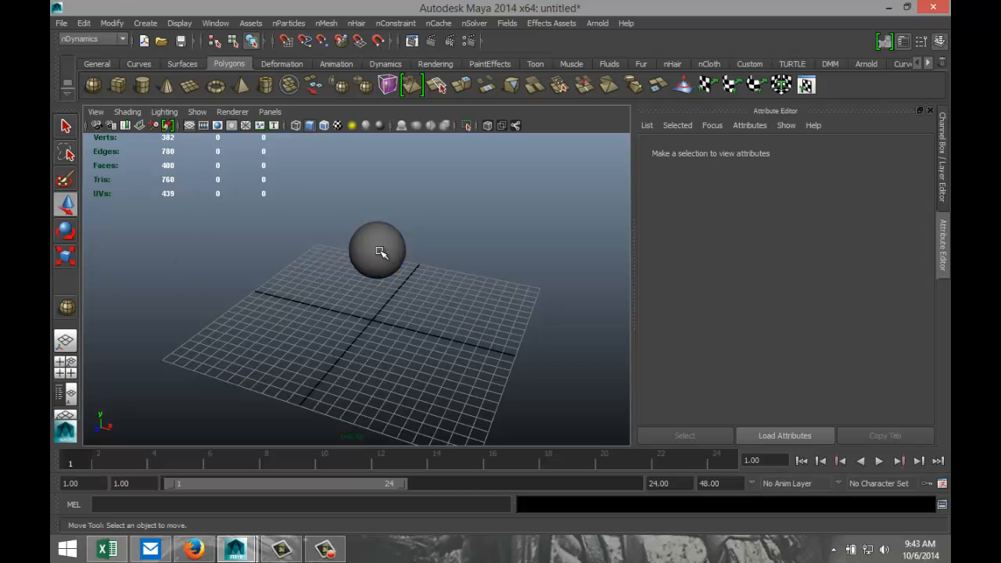
- Add airField1 with default magnitude 4 at the origin beneath the sphere
{"action": "left_click", "coordinate": [506, 24]}
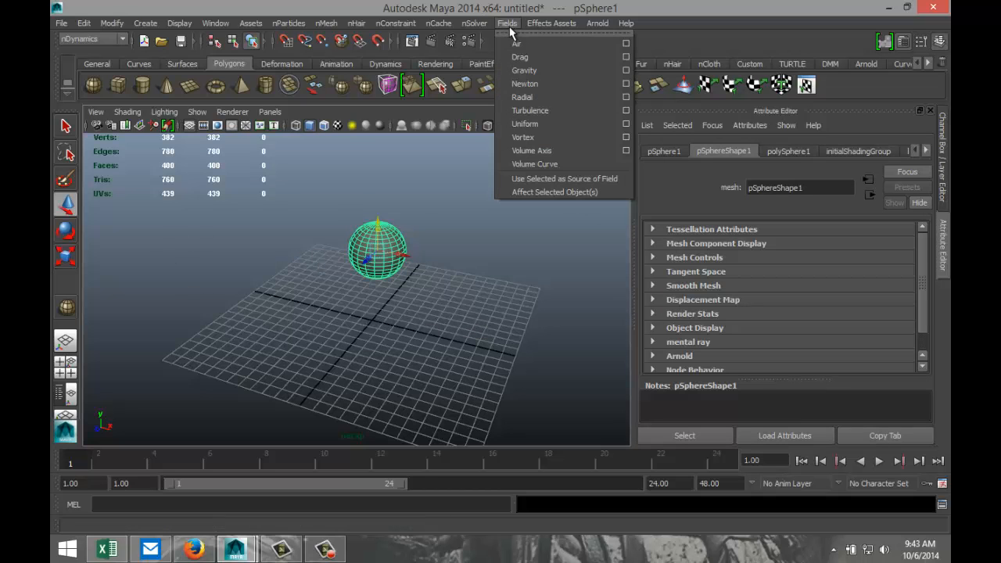
{"action": "mouse_move", "coordinate": [516, 44]}
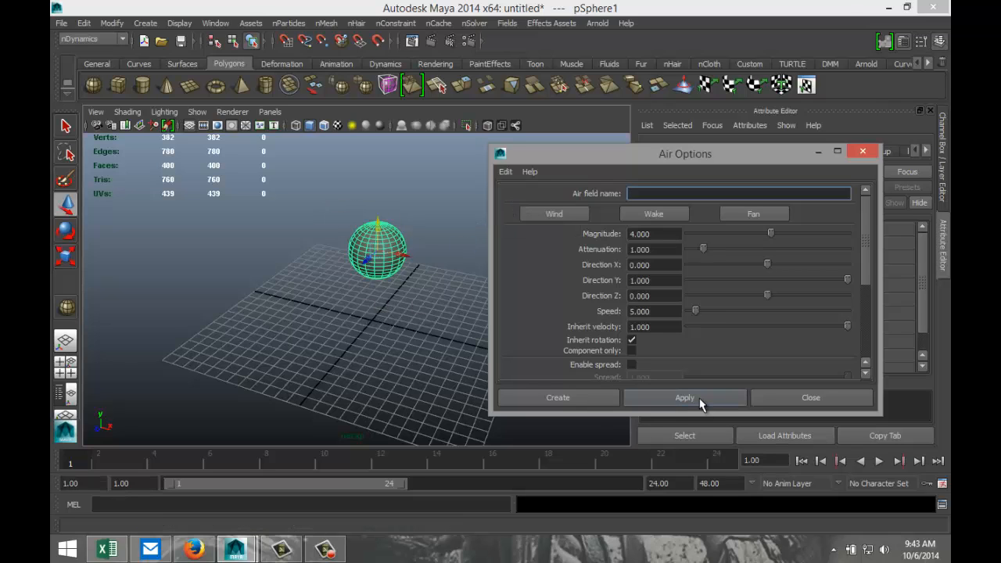
{"action": "left_click", "coordinate": [683, 398]}
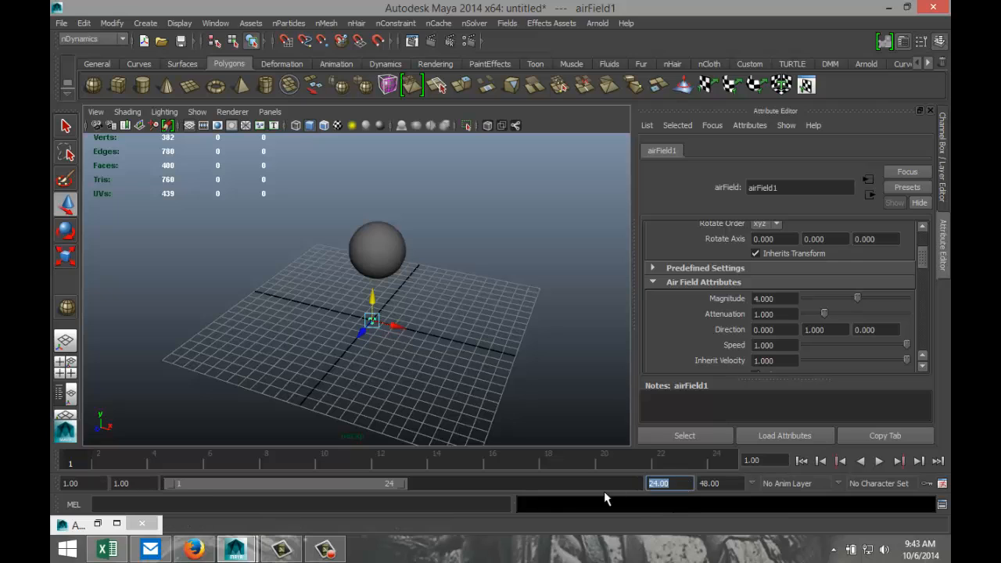
- Extend the playback range to frame 200, preview the animation and rewind to frame 1
{"action": "type", "text": "200"}
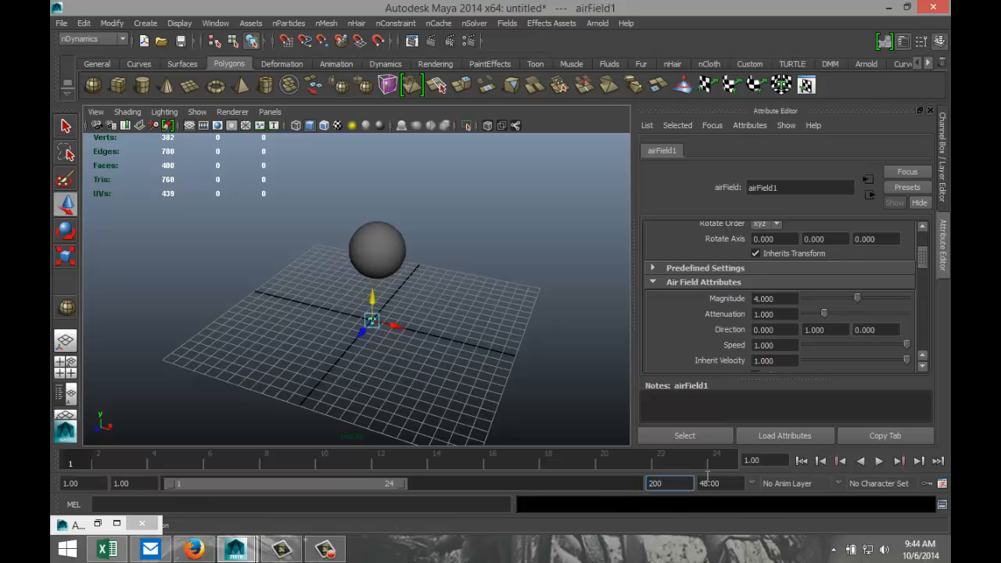
{"action": "left_click", "coordinate": [878, 459]}
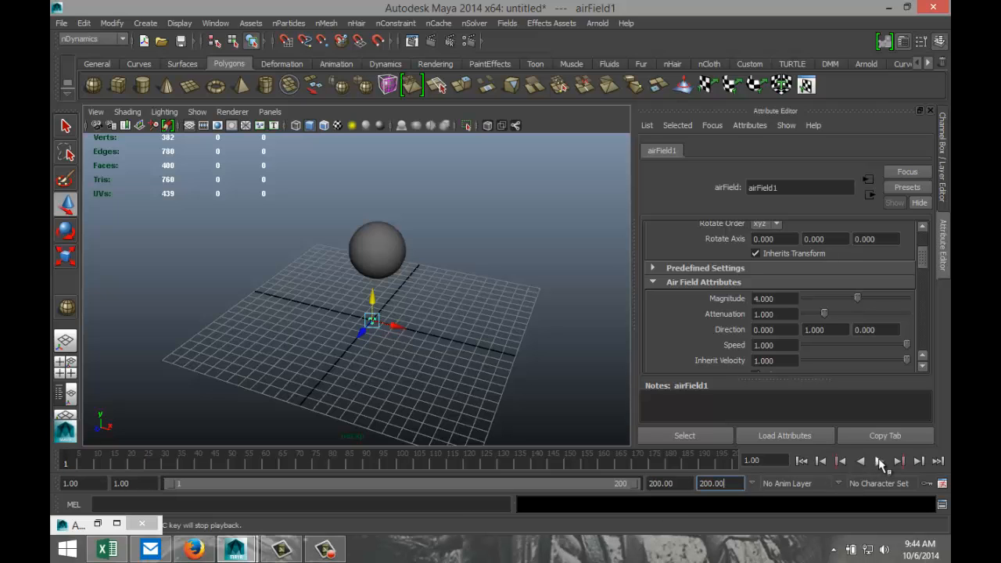
{"action": "left_click", "coordinate": [878, 459]}
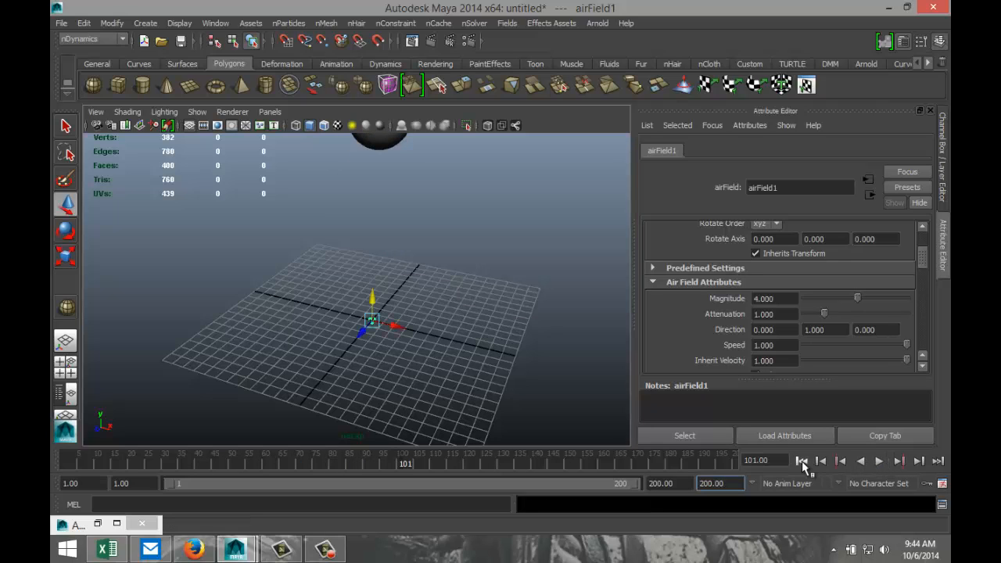
{"action": "left_click", "coordinate": [800, 460]}
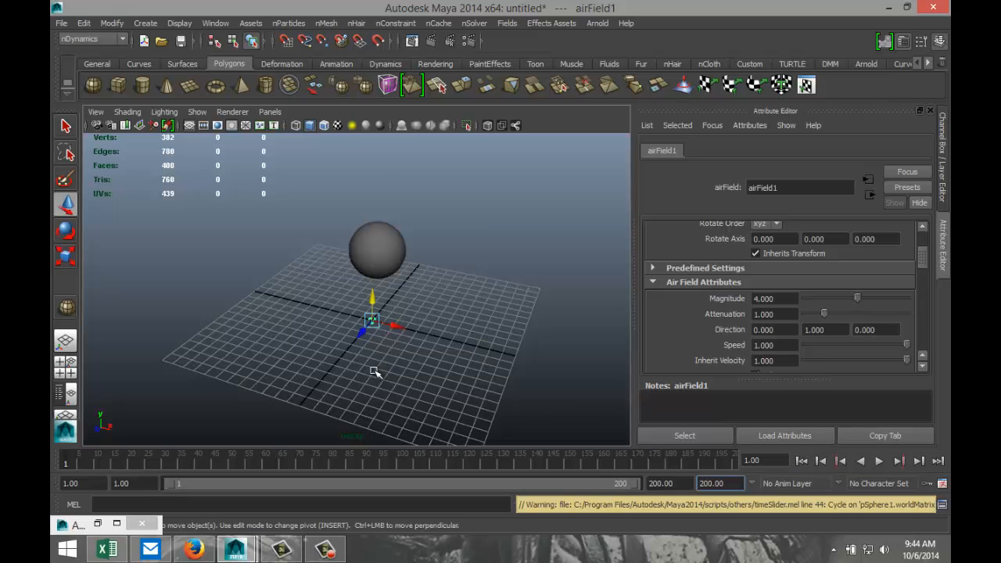
{"action": "mouse_move", "coordinate": [874, 319]}
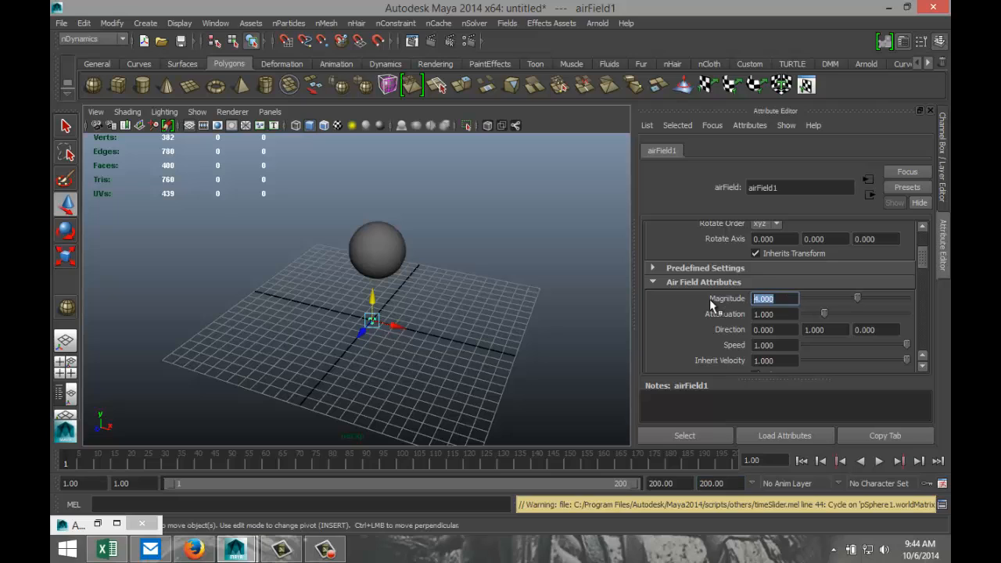
- Enter 200 as the air field's Magnitude in the Attribute Editor
{"action": "type", "text": "200"}
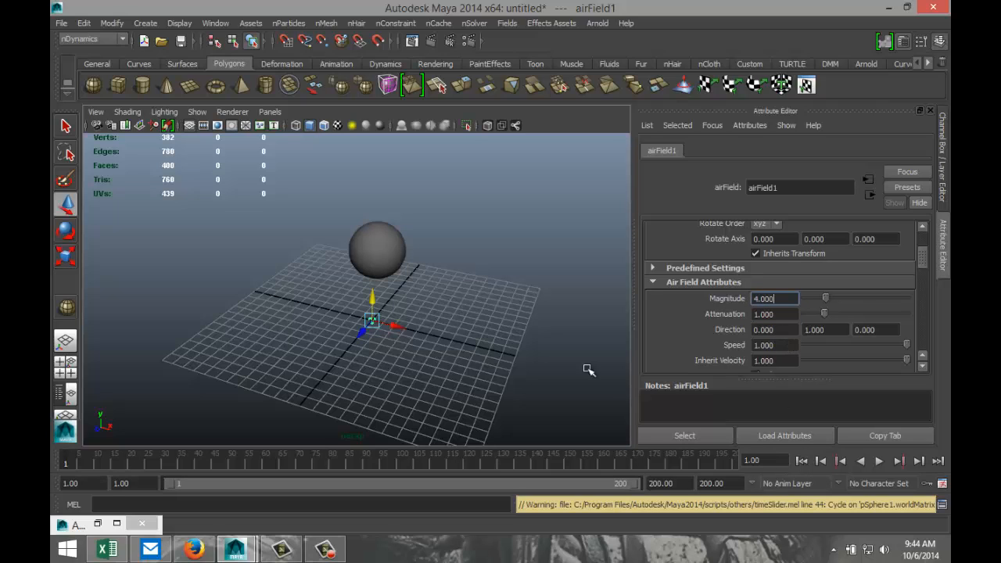
{"action": "mouse_move", "coordinate": [359, 279]}
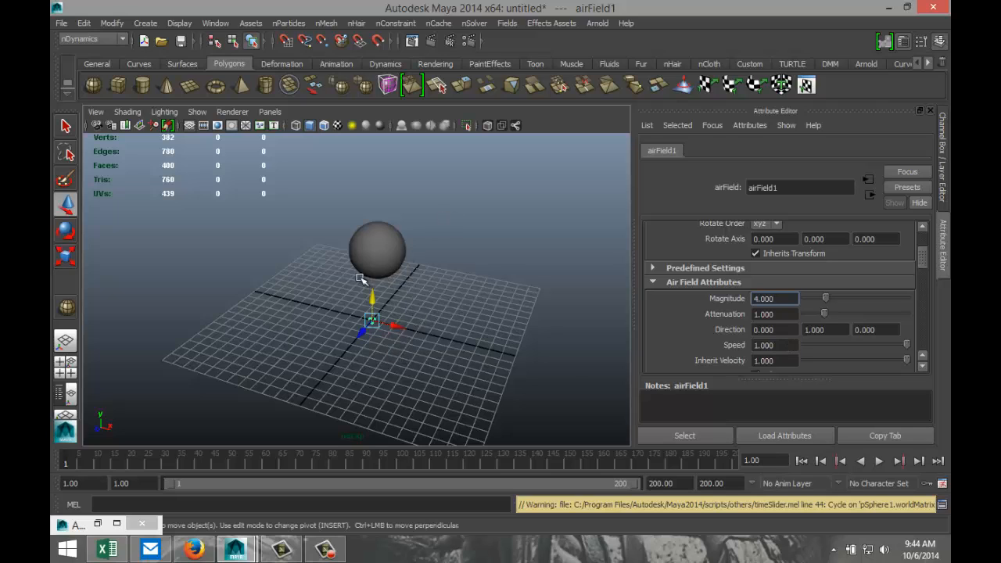
{"action": "mouse_move", "coordinate": [603, 384]}
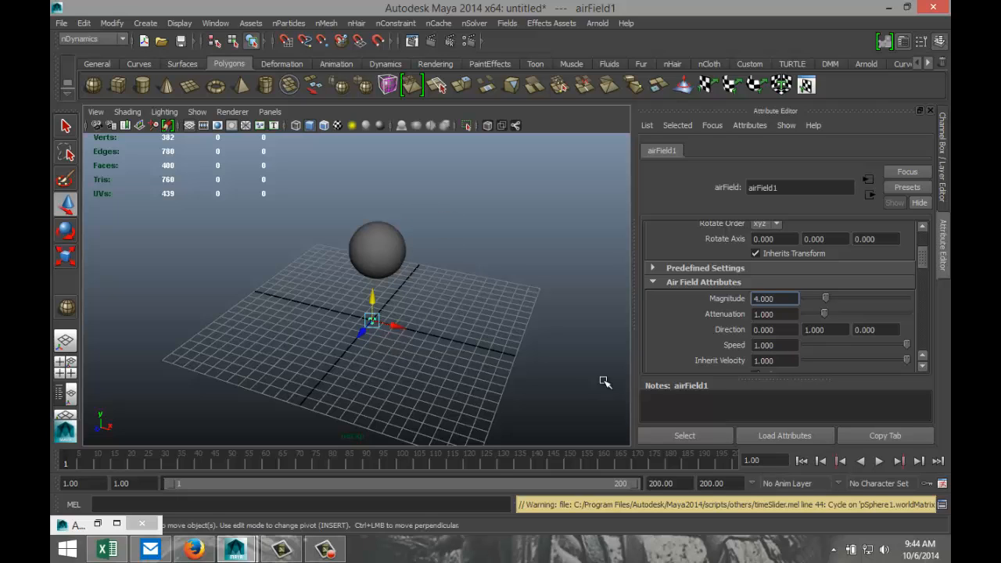
{"action": "mouse_move", "coordinate": [838, 342]}
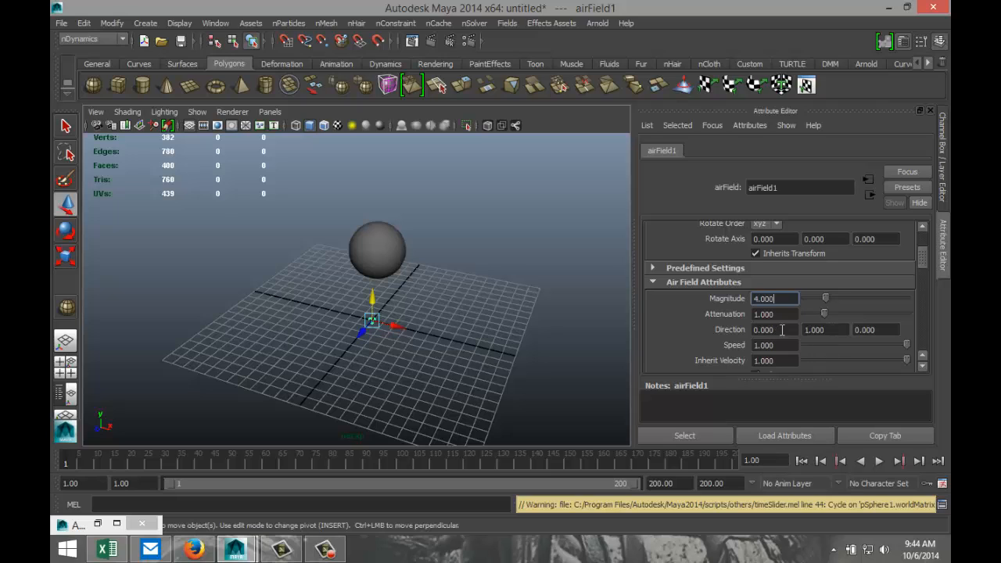
- Set the air field's Direction X to 5 and play the simulation to test it
{"action": "left_click", "coordinate": [774, 328]}
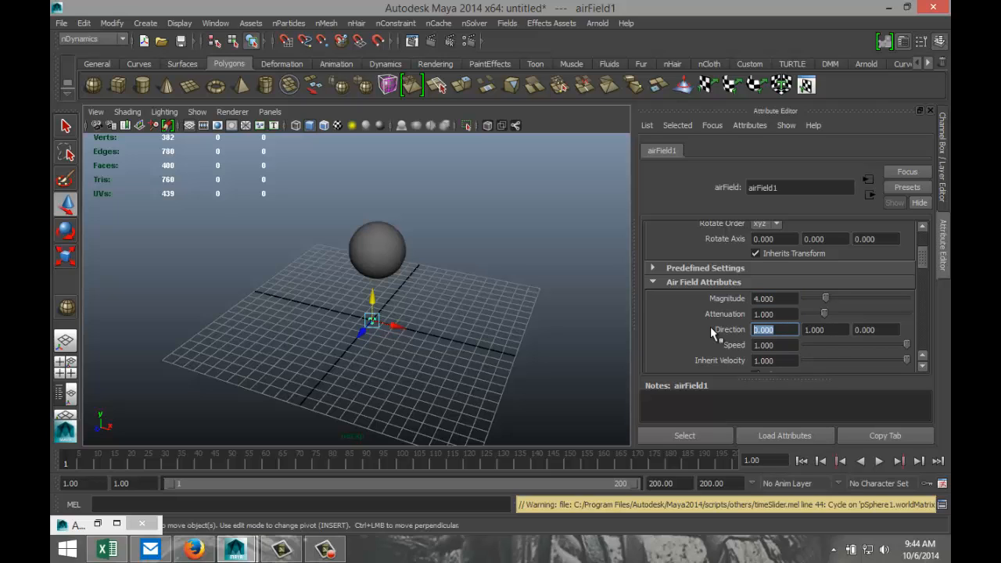
{"action": "type", "text": "5"}
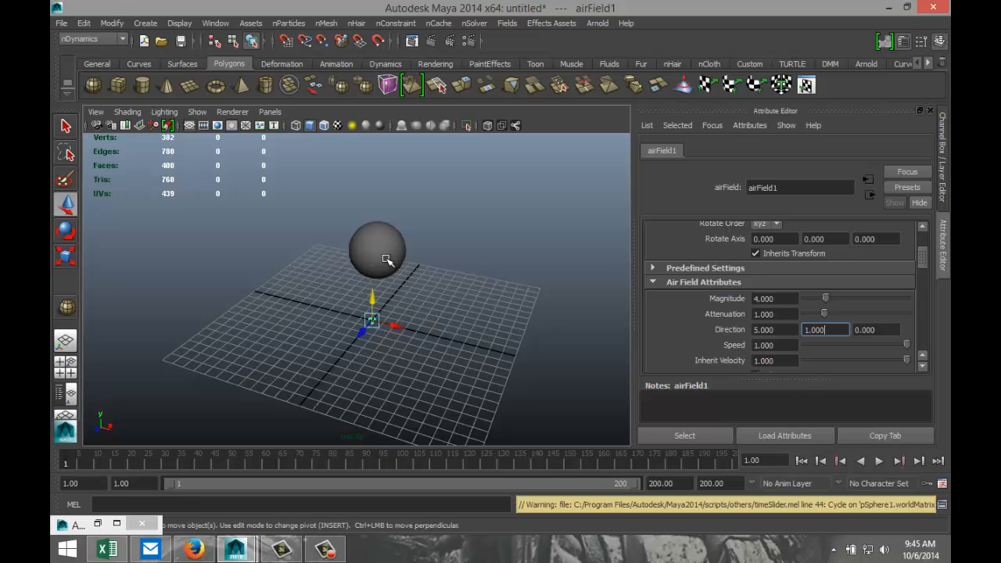
{"action": "mouse_move", "coordinate": [876, 475]}
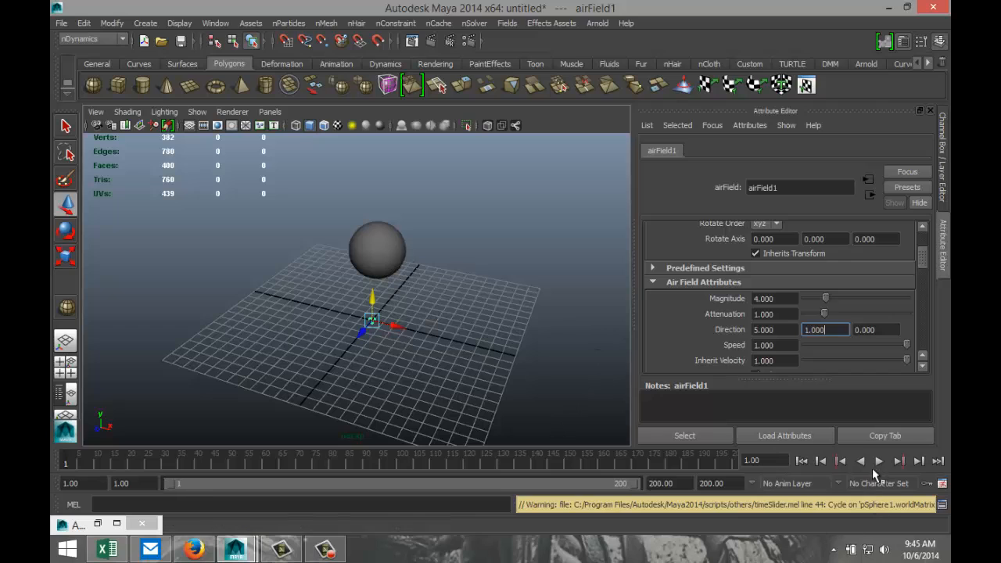
{"action": "left_click", "coordinate": [879, 459]}
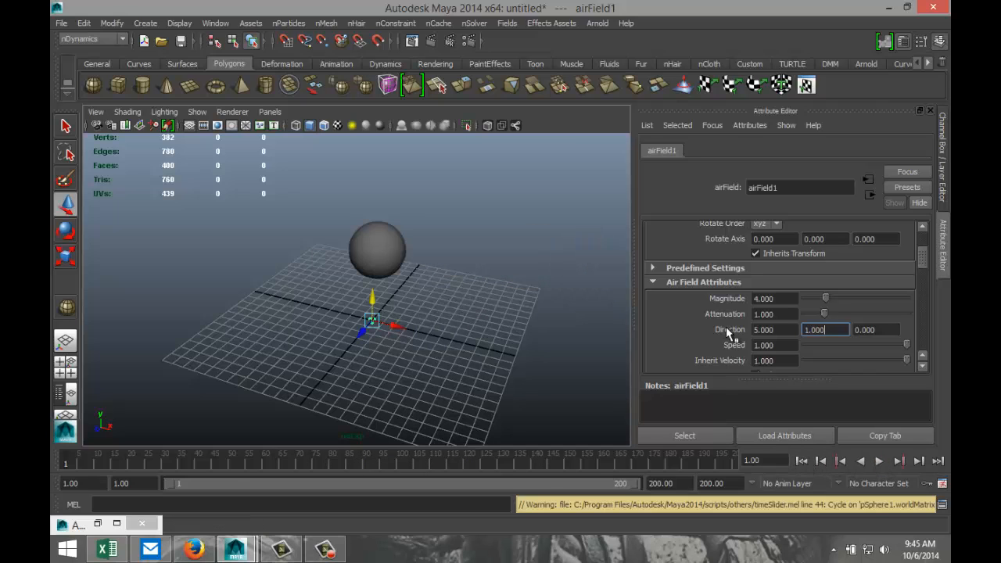
{"action": "scroll", "scroll_direction": "down", "scroll_amount": 3}
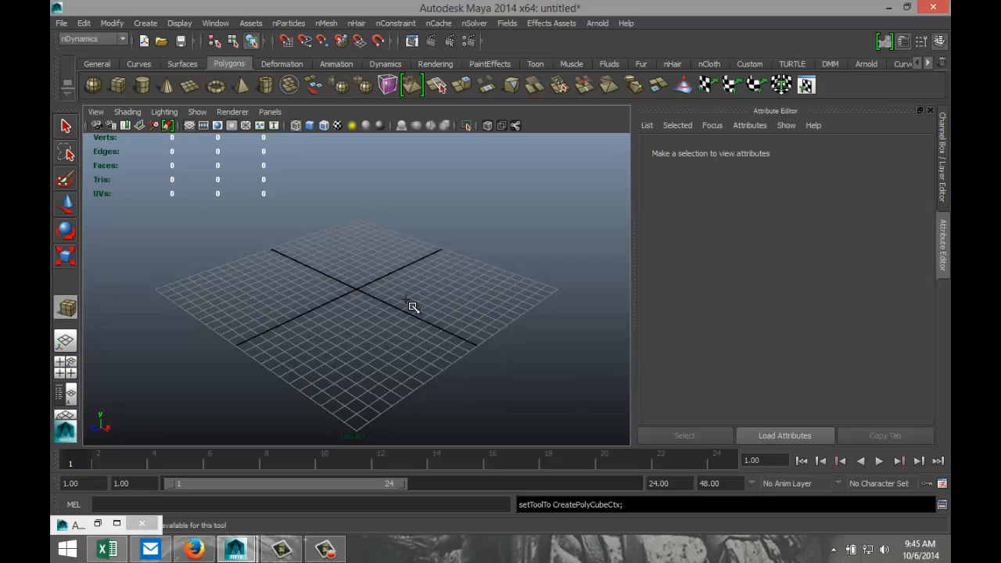
- Draw a long thin box (width 0.924, depth 10.431) with 10 subdivisions each way
{"action": "left_click_drag", "start_coordinate": [412, 305], "coordinate": [469, 256]}
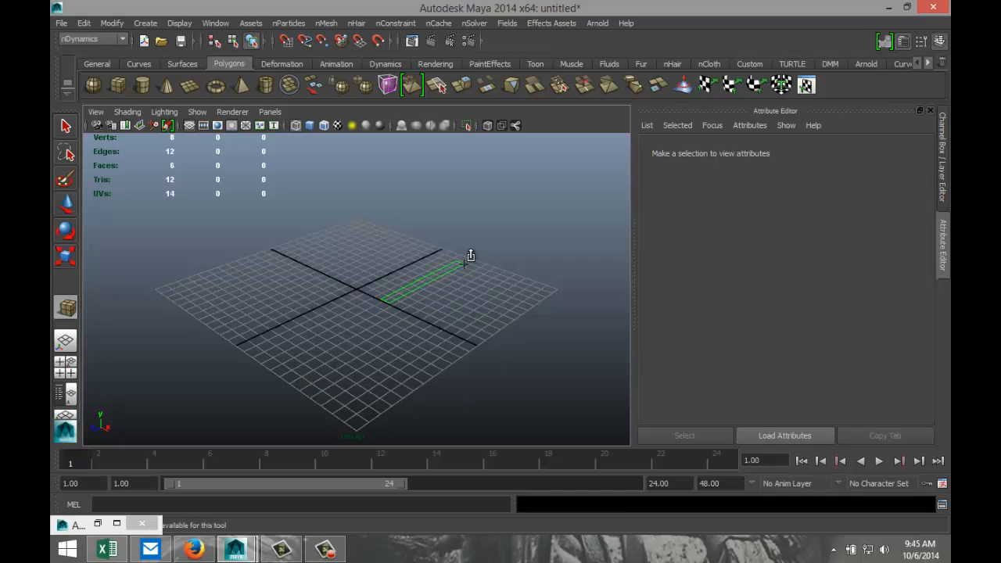
{"action": "mouse_move", "coordinate": [591, 228]}
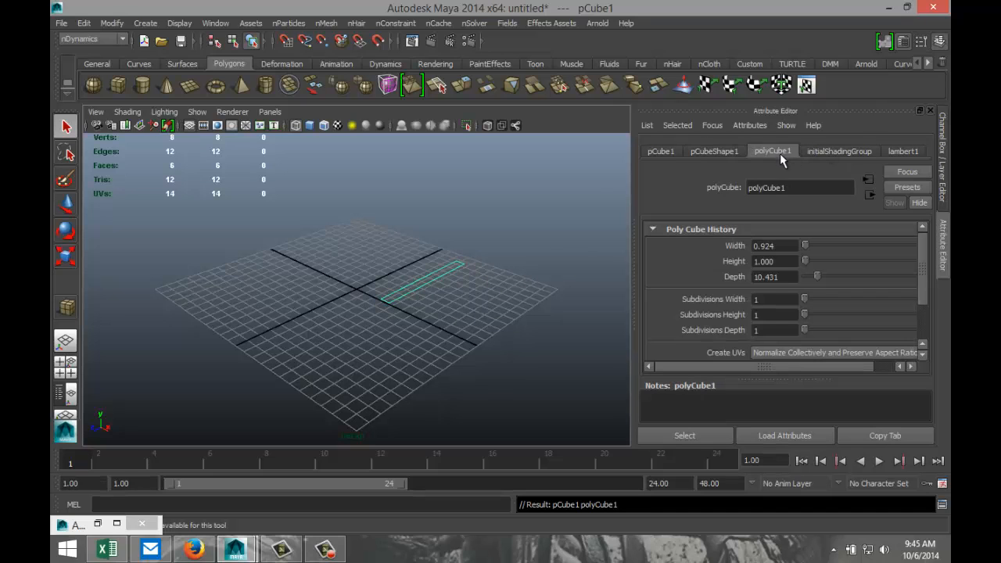
{"action": "mouse_move", "coordinate": [788, 288]}
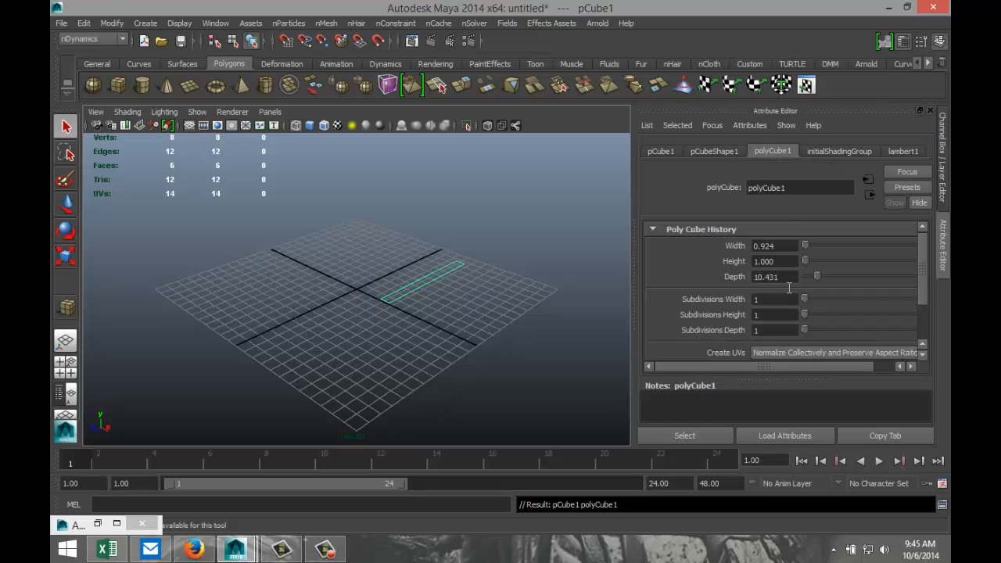
{"action": "type", "text": "10"}
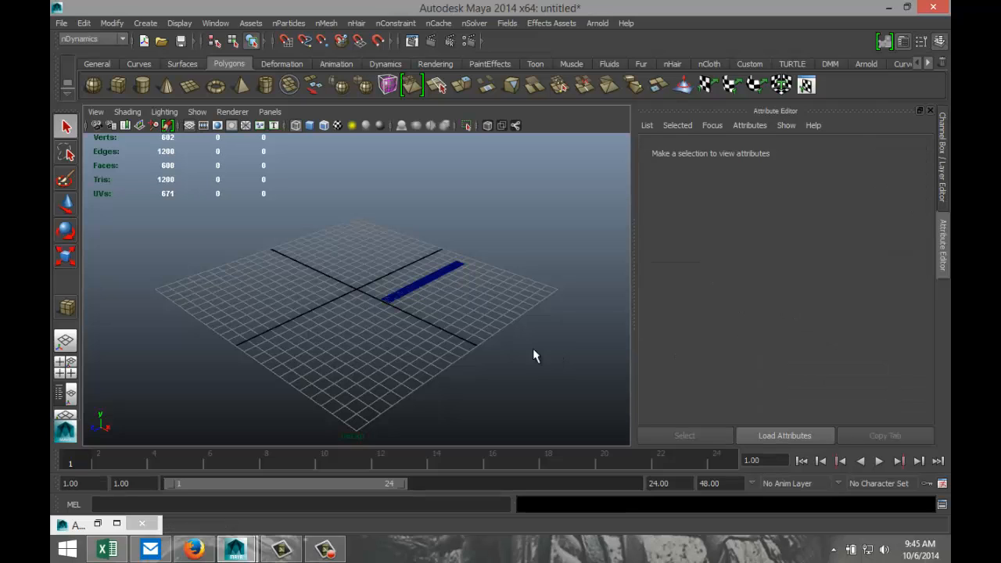
- Select the ribbon mesh pCube1 ready for the nCloth commands
{"action": "left_click", "coordinate": [429, 284]}
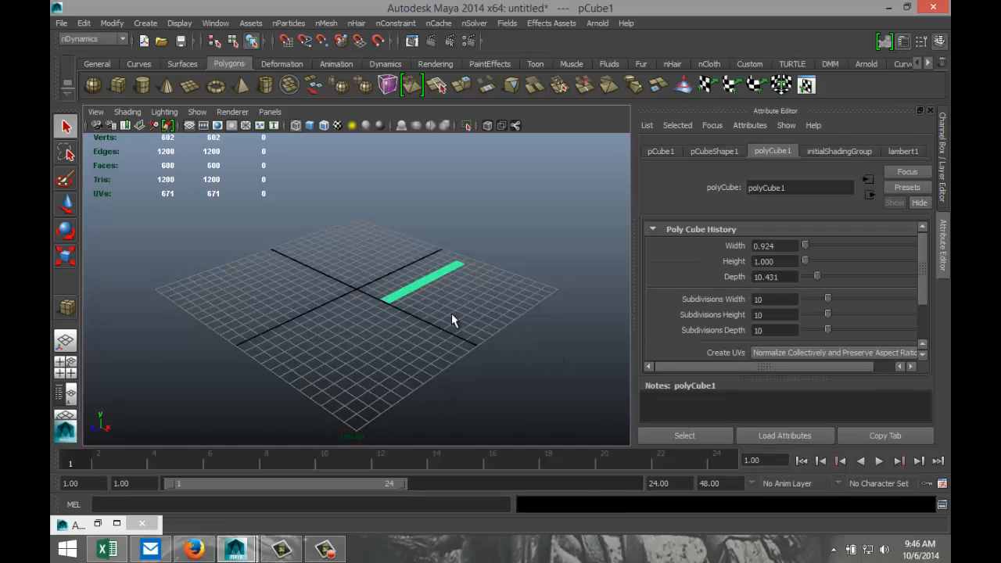
{"action": "right_click", "coordinate": [467, 305]}
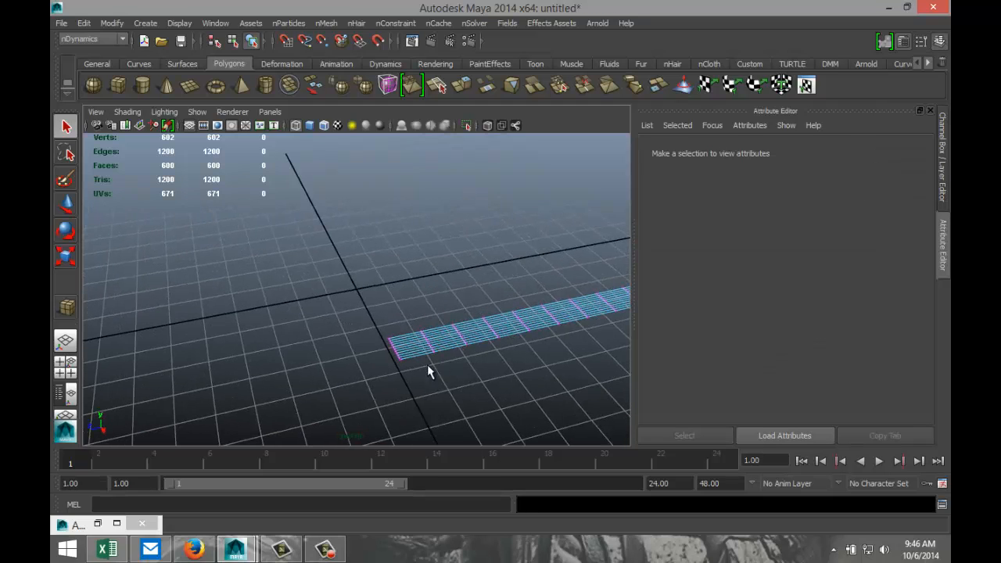
{"action": "left_click", "coordinate": [394, 347]}
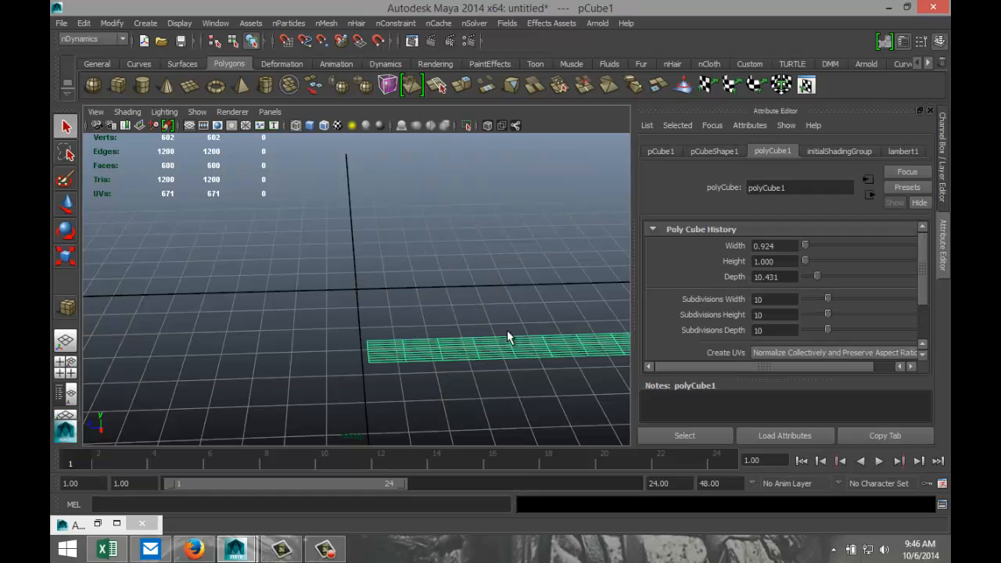
{"action": "left_click", "coordinate": [325, 24]}
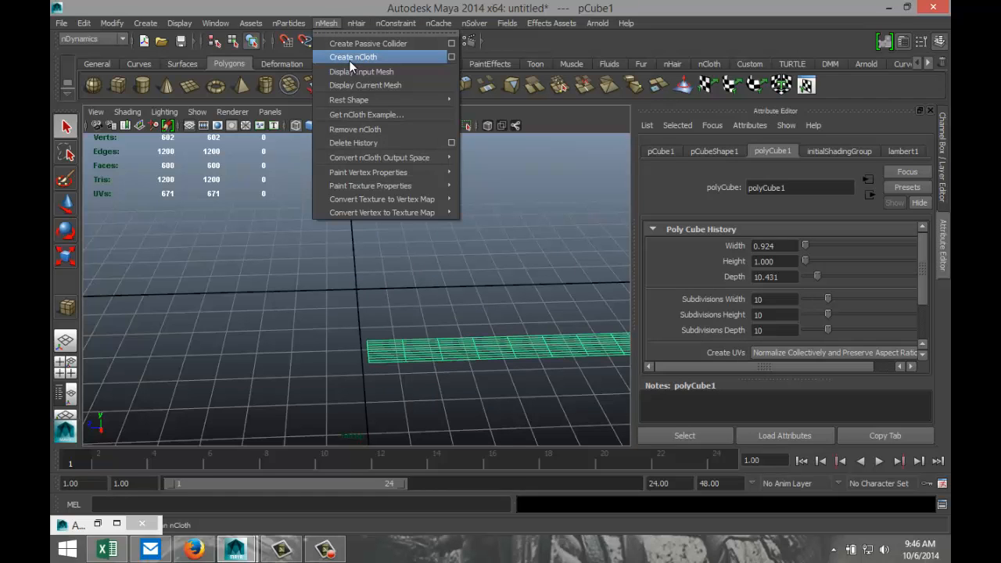
- Convert the ribbon into an nCloth object with its nucleus solver
{"action": "left_click", "coordinate": [354, 56]}
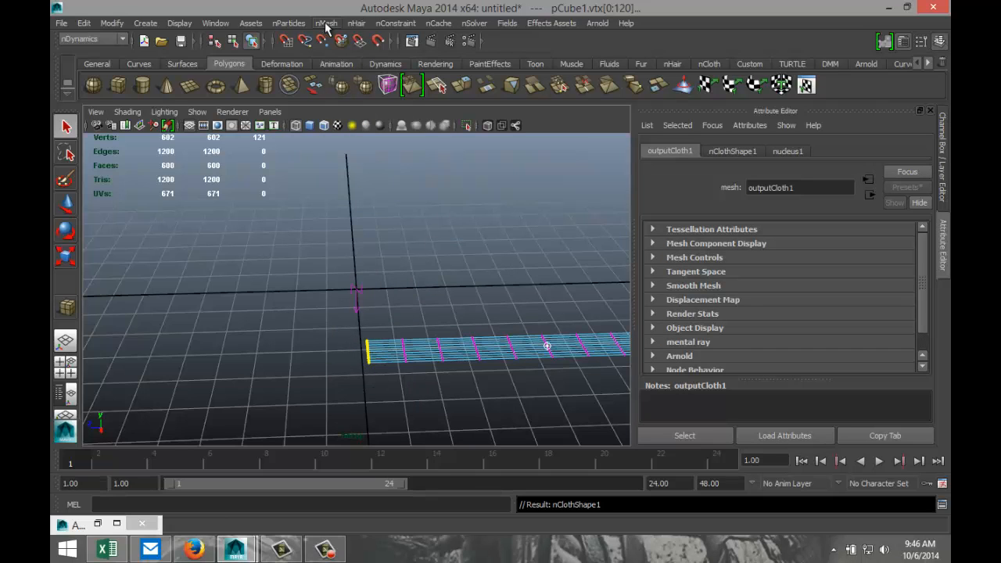
{"action": "mouse_move", "coordinate": [394, 23]}
{"action": "type", "text": "200"}
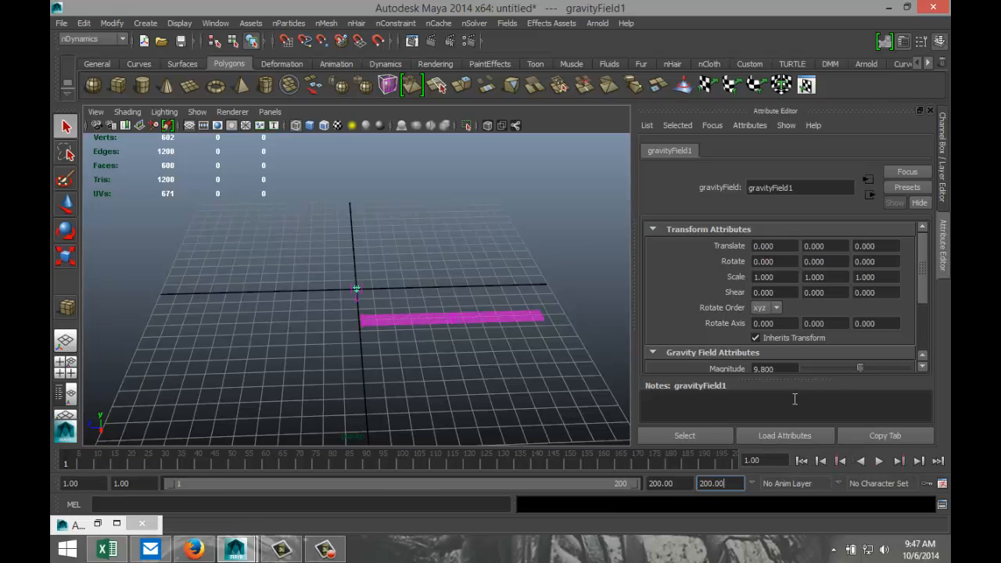
{"action": "left_click", "coordinate": [877, 460]}
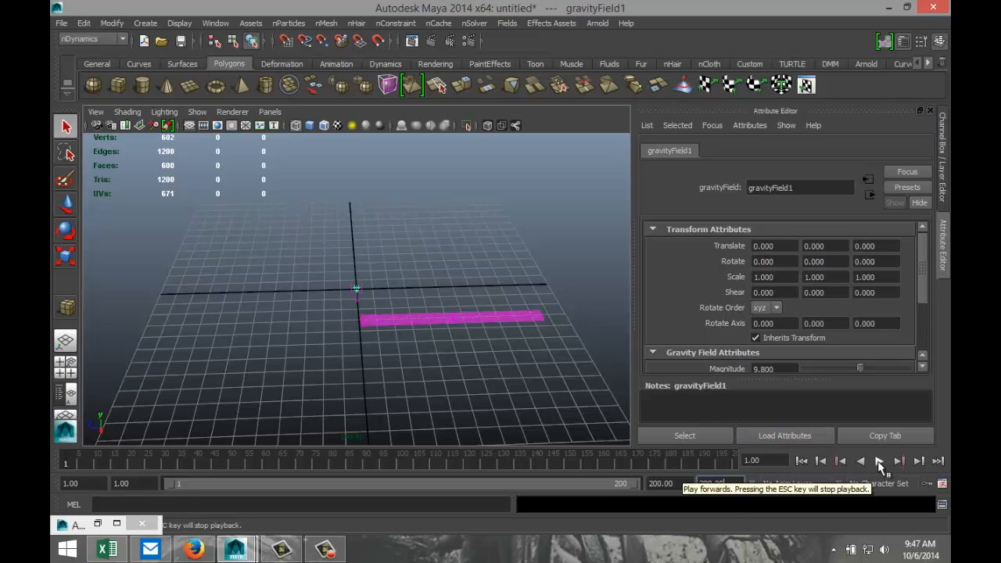
{"action": "left_click", "coordinate": [878, 459]}
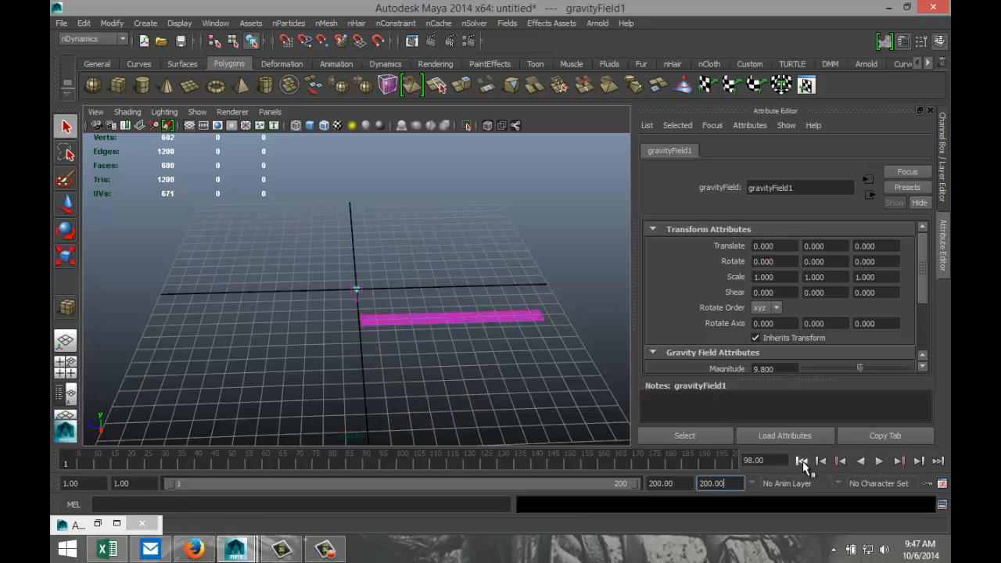
{"action": "left_click", "coordinate": [800, 460]}
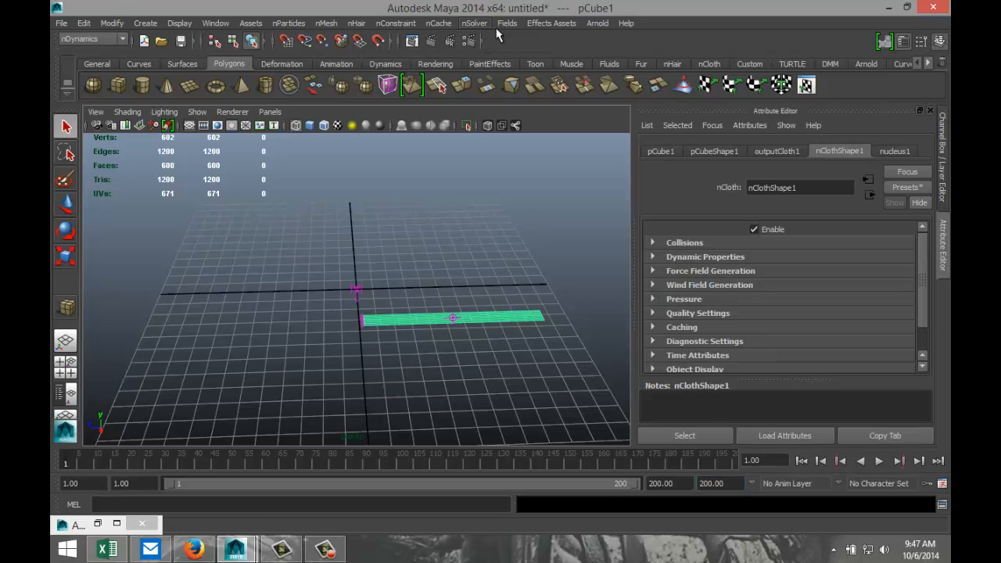
- Create airField1 with default magnitude 4 alongside the nCloth ribbon
{"action": "left_click", "coordinate": [506, 24]}
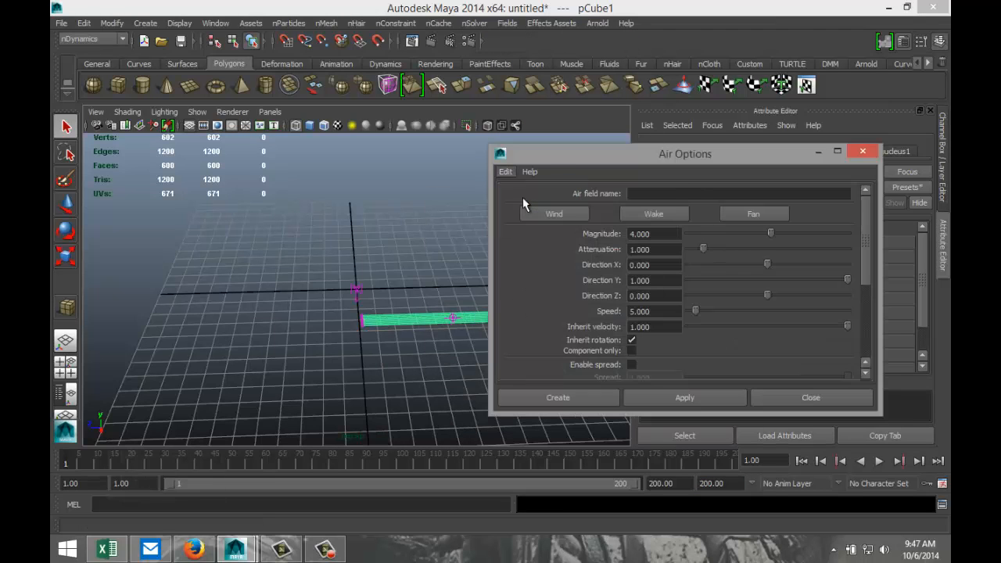
{"action": "left_click", "coordinate": [685, 397]}
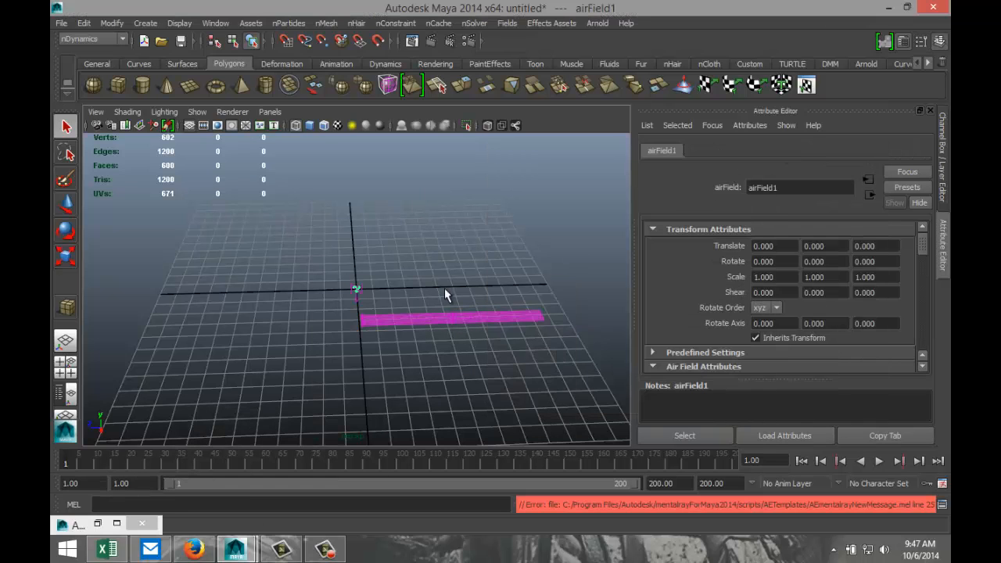
{"action": "mouse_move", "coordinate": [358, 298]}
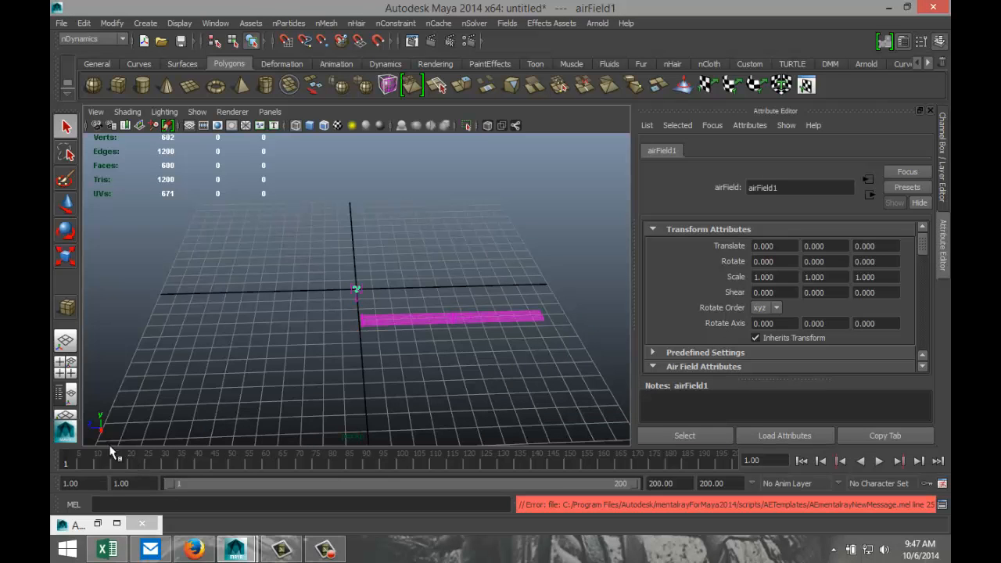
{"action": "mouse_move", "coordinate": [116, 438]}
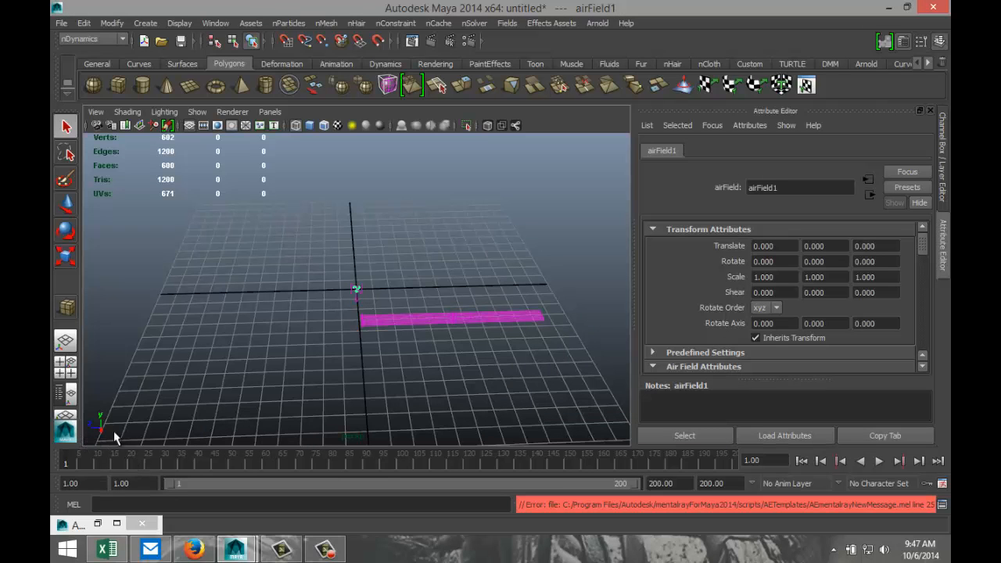
{"action": "mouse_move", "coordinate": [315, 341]}
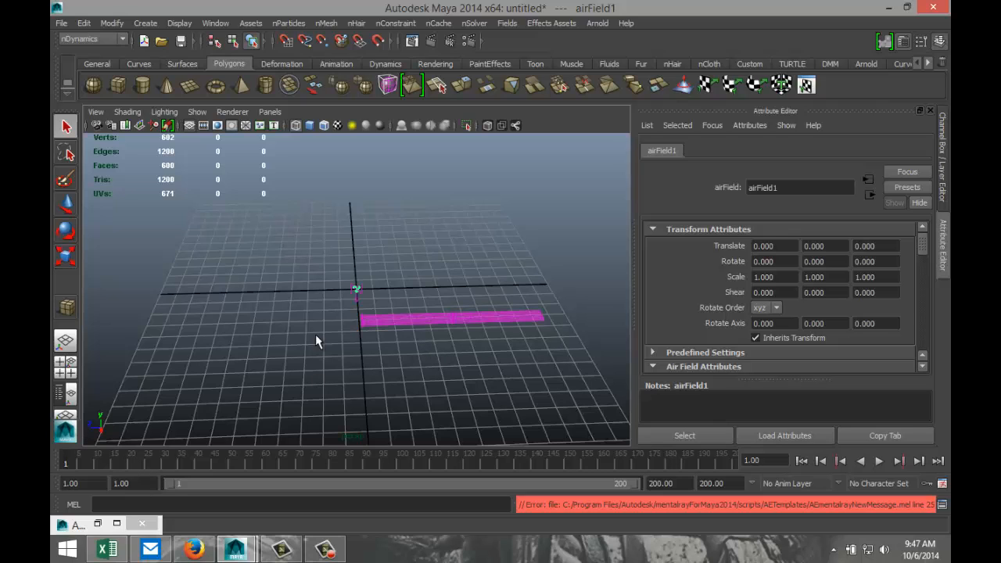
{"action": "mouse_move", "coordinate": [750, 477]}
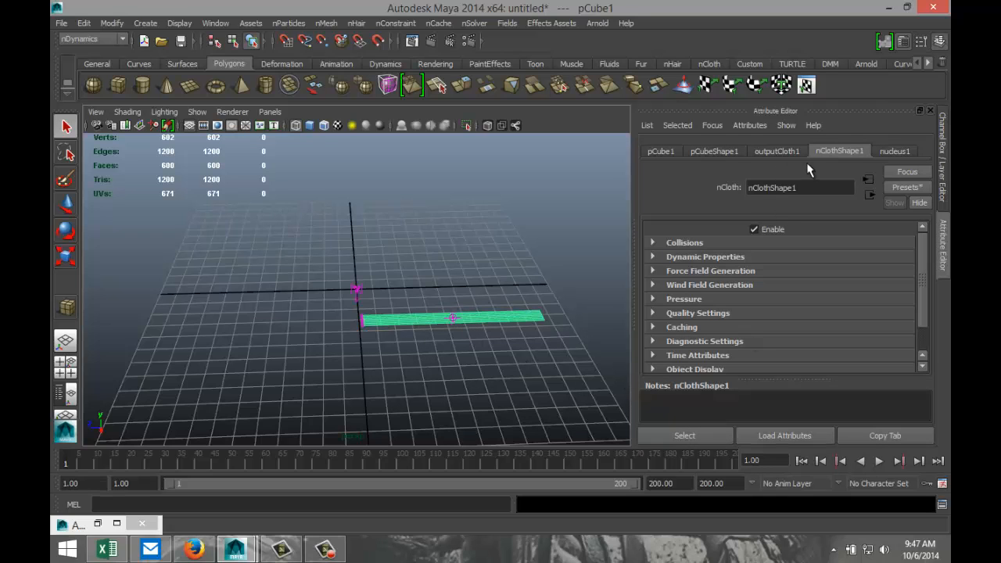
- Set airField1's Direction Z to -5 and play the simulation so the ribbon swings
{"action": "left_click", "coordinate": [894, 150]}
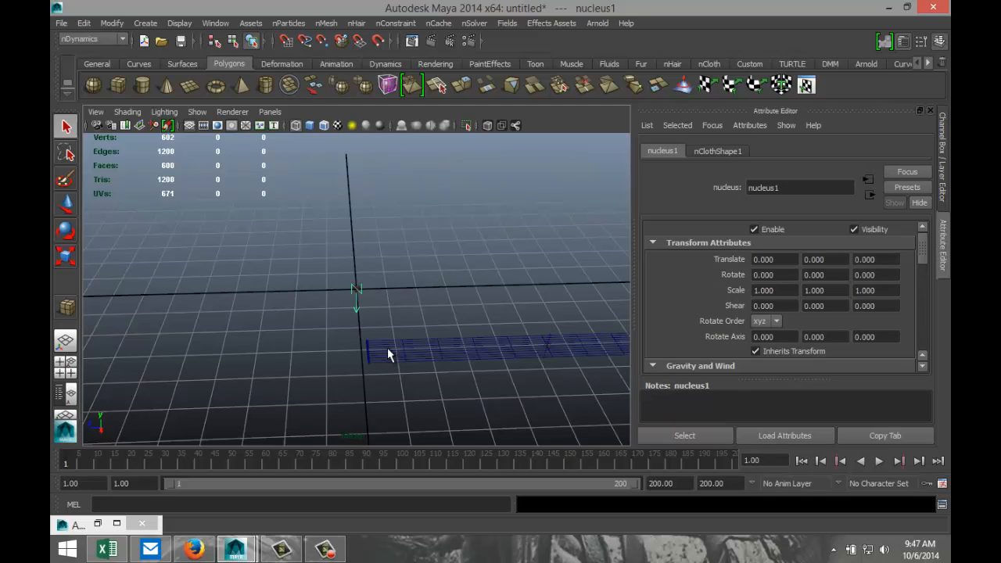
{"action": "left_click", "coordinate": [216, 23]}
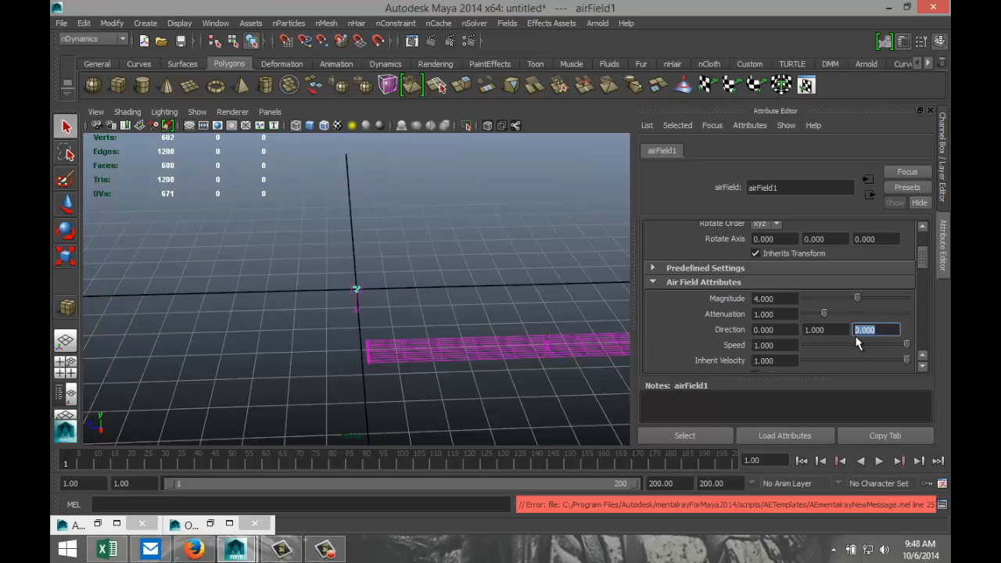
{"action": "type", "text": "5"}
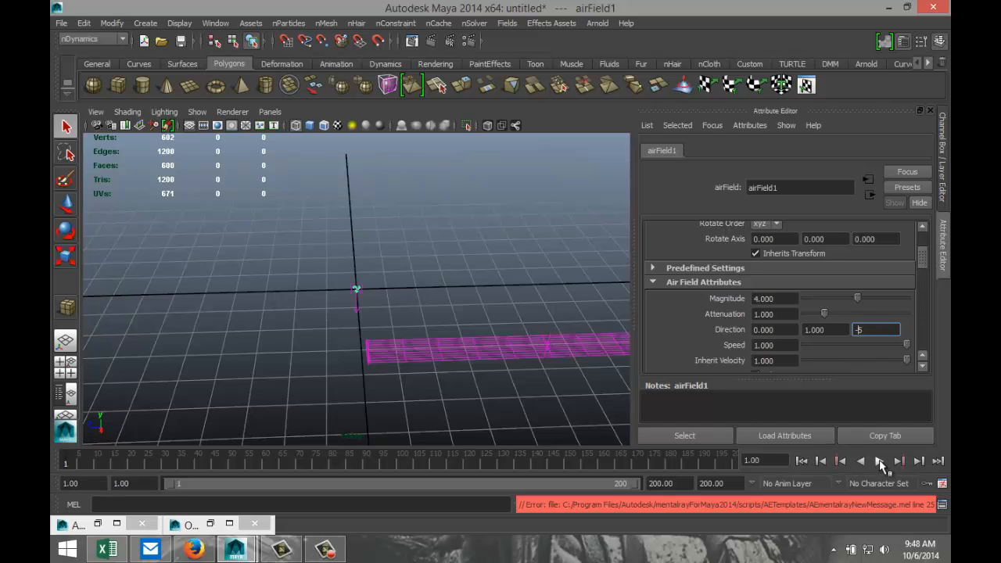
{"action": "mouse_move", "coordinate": [469, 423]}
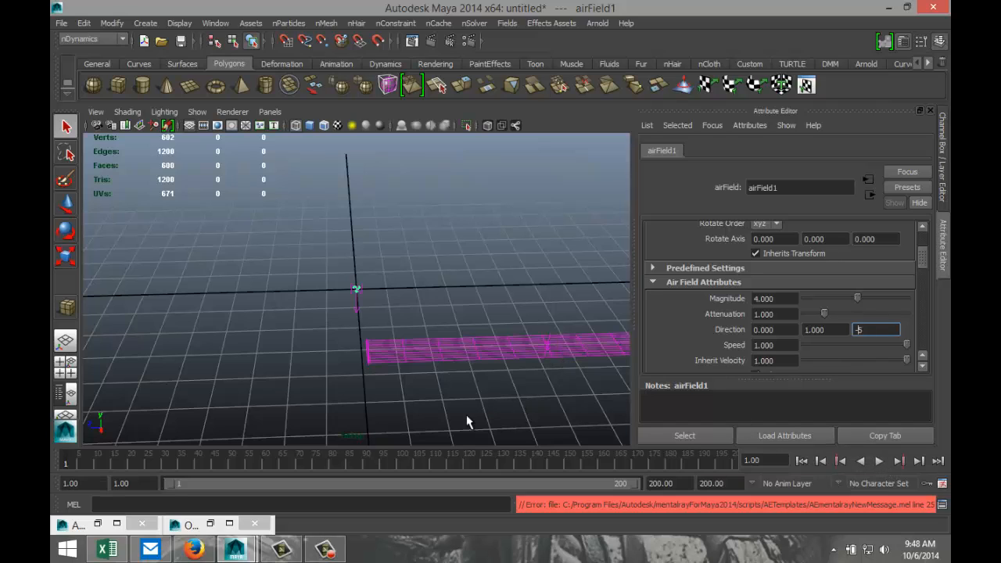
{"action": "type", "text": "-5"}
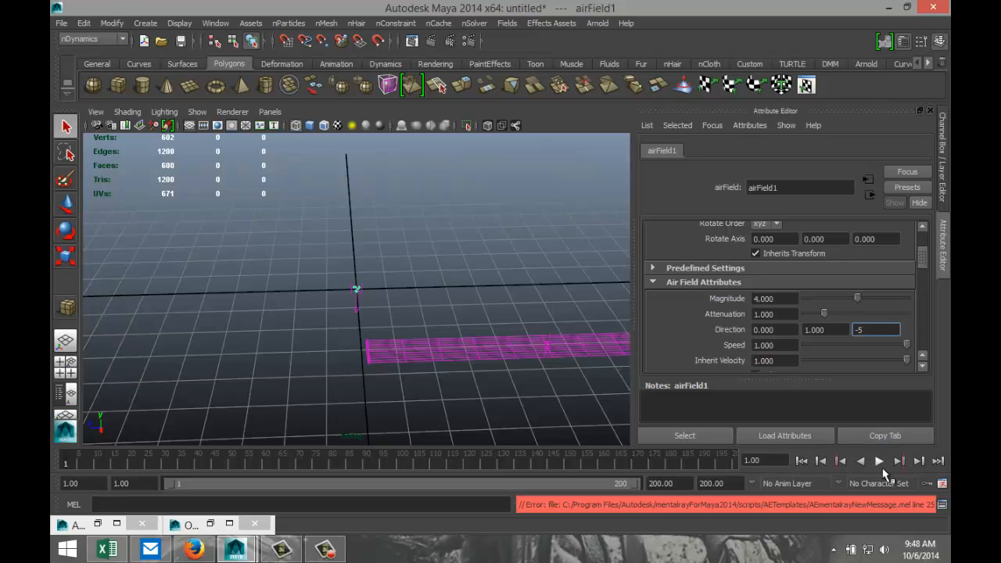
{"action": "left_click", "coordinate": [879, 460]}
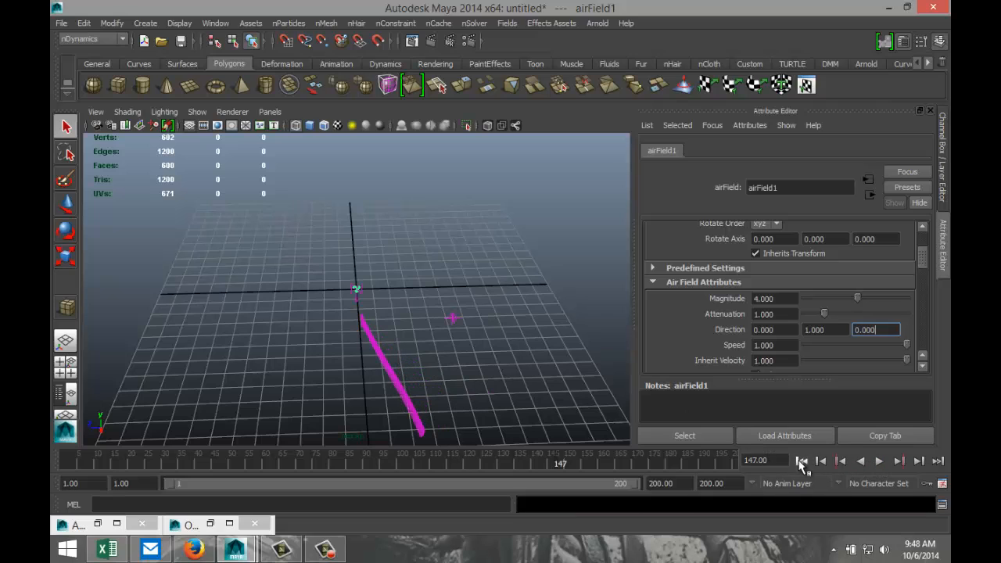
- Rewind to frame 1 and raise airField1's Magnitude to 100
{"action": "left_click", "coordinate": [802, 460]}
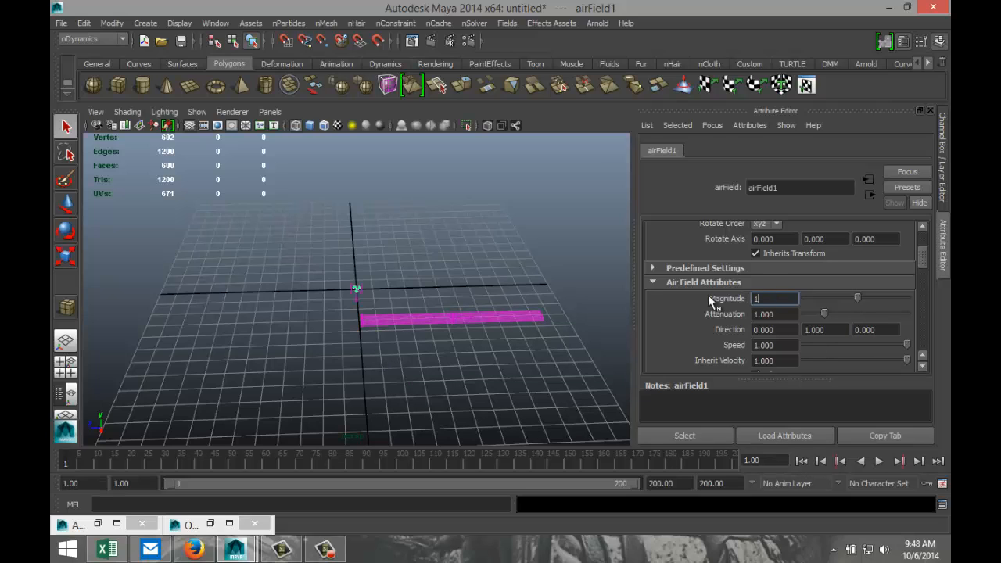
{"action": "type", "text": "100.000"}
{"action": "left_click", "coordinate": [876, 328]}
{"action": "type", "text": "-5.000"}
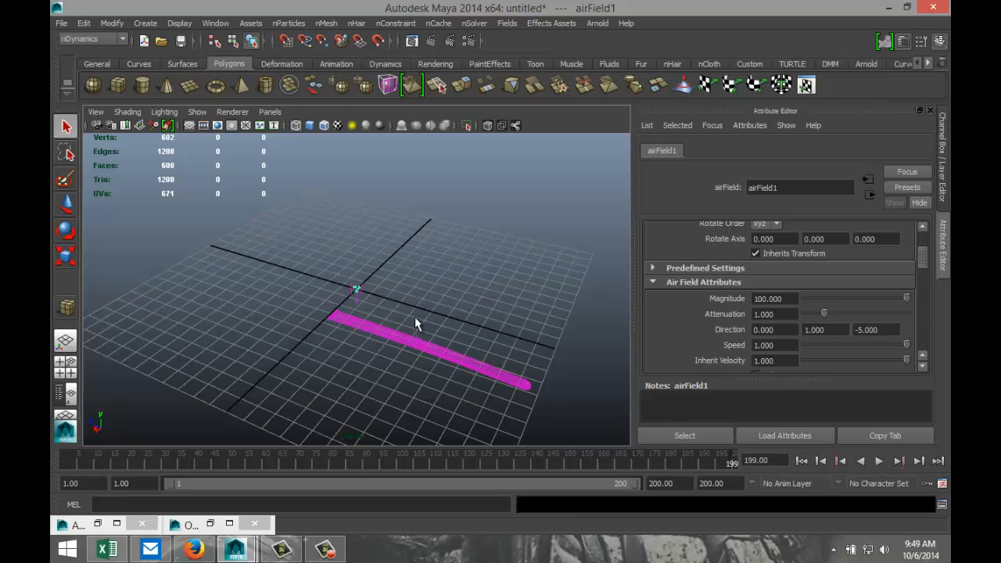
{"action": "mouse_move", "coordinate": [461, 254]}
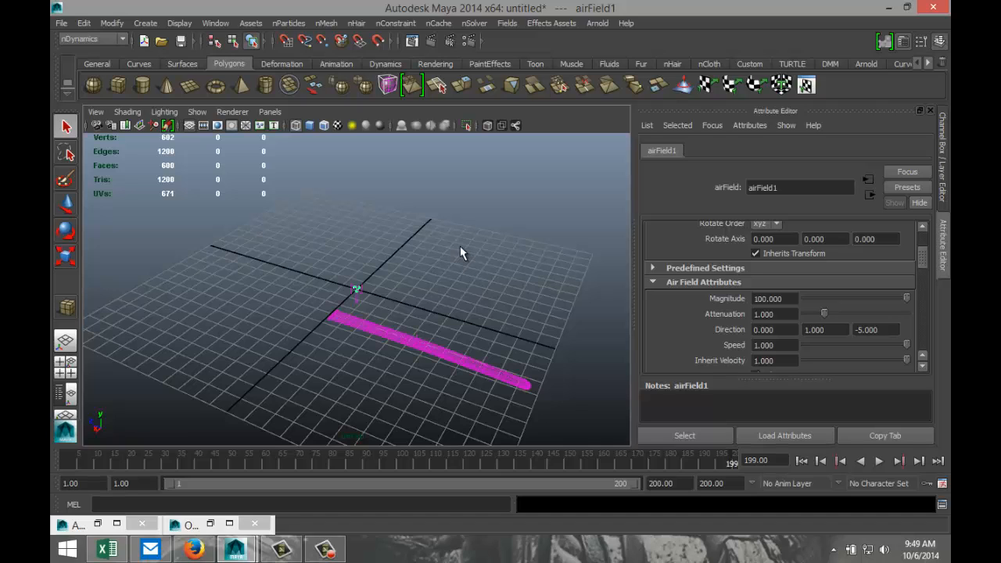
{"action": "mouse_move", "coordinate": [335, 297]}
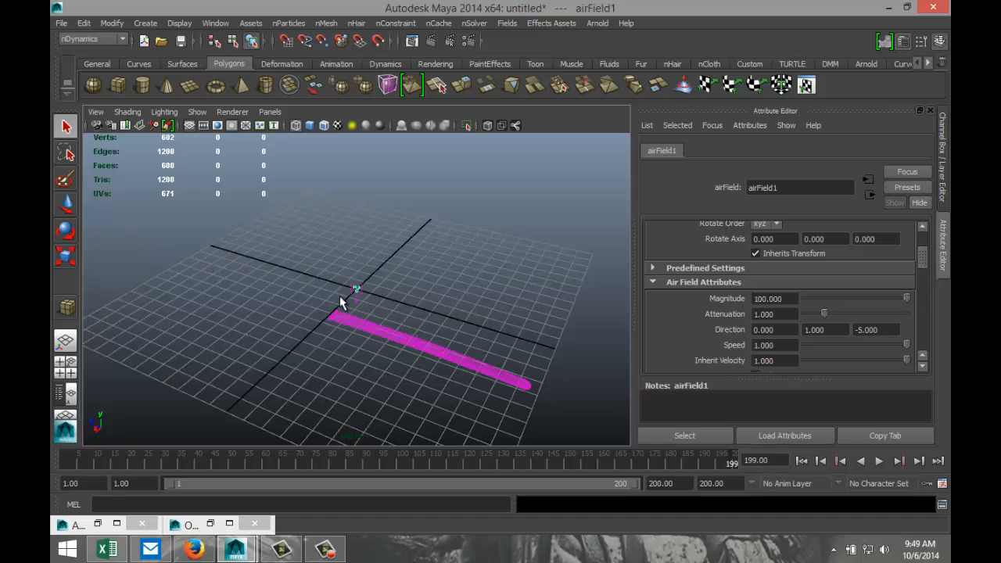
{"action": "mouse_move", "coordinate": [448, 347]}
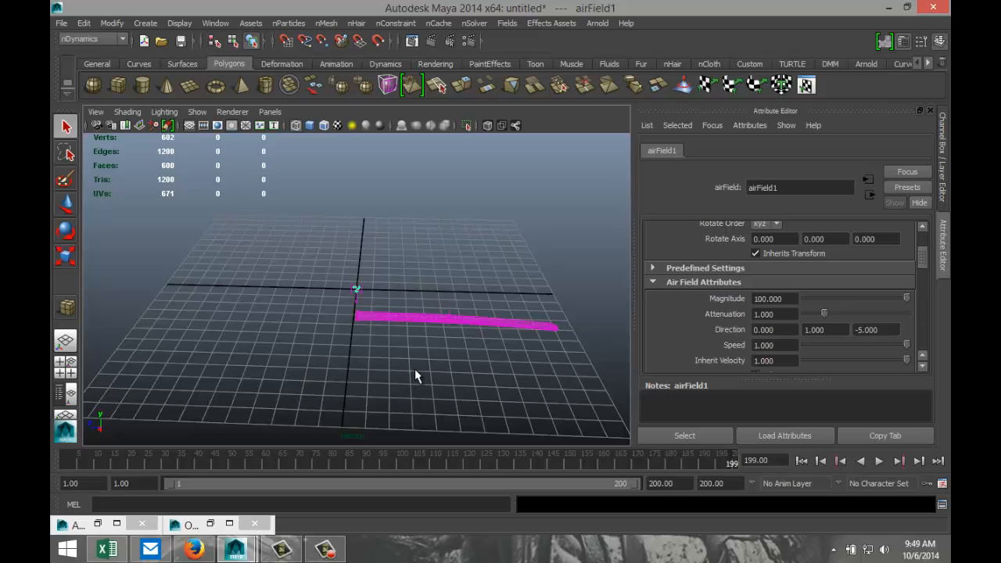
{"action": "mouse_move", "coordinate": [341, 368]}
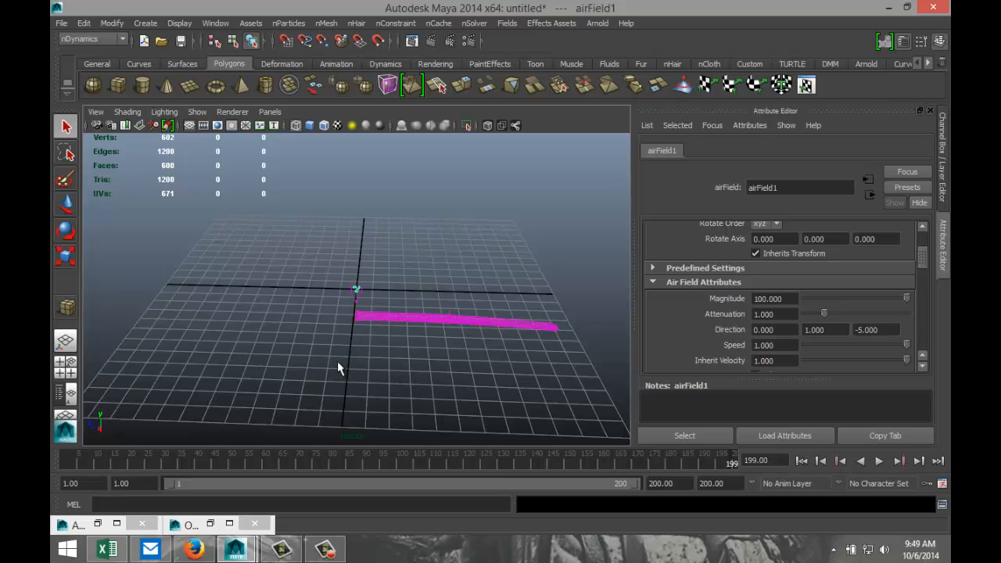